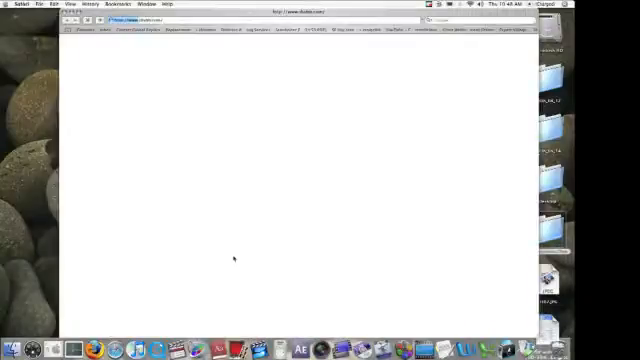
Open Safari Preferences from the Safari menu.
click(13, 4)
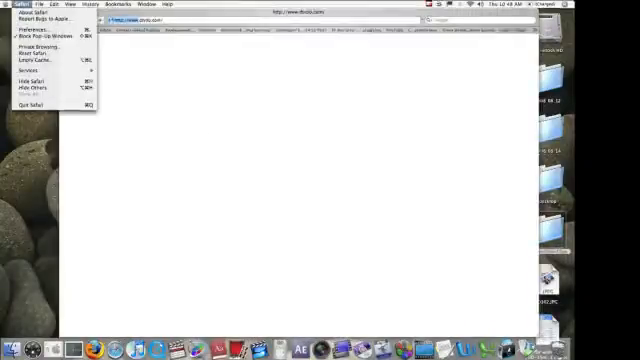
click(37, 46)
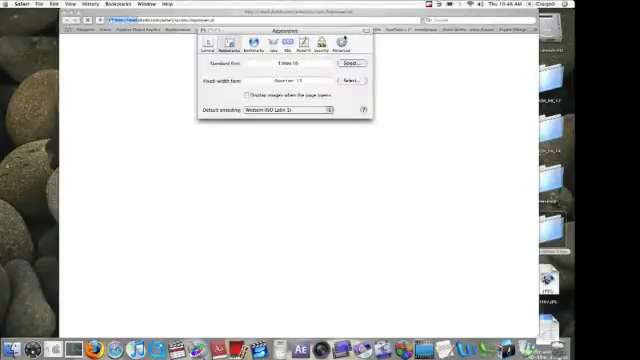
Switch the preferences window to the General tab, passing through Tabs.
click(269, 46)
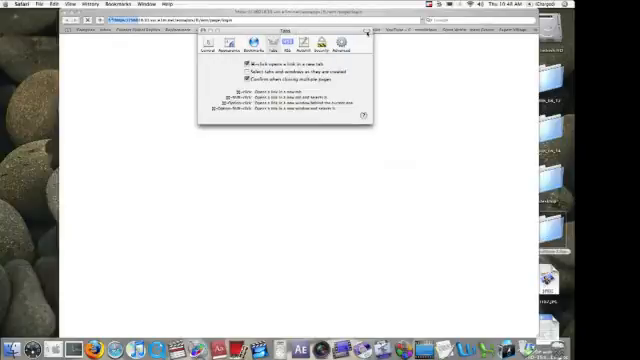
click(288, 47)
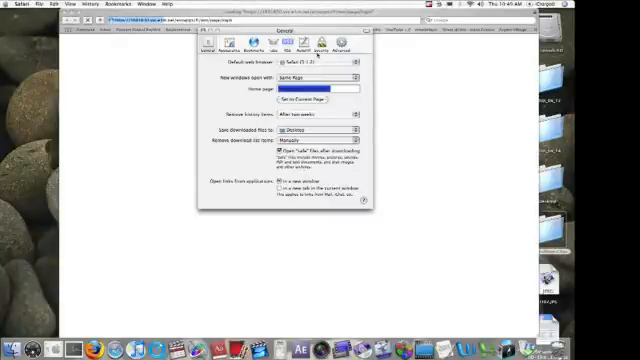
Choose Firefox in the Default web browser pop-up menu.
click(318, 59)
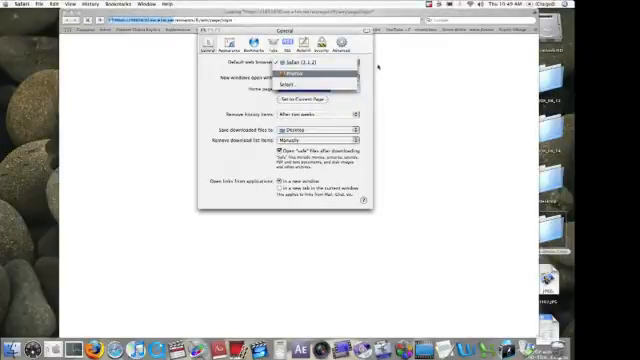
click(295, 72)
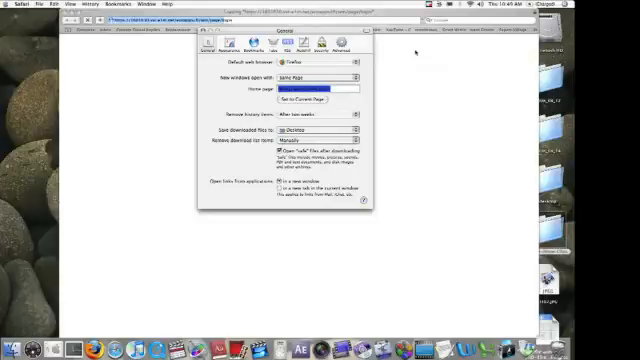